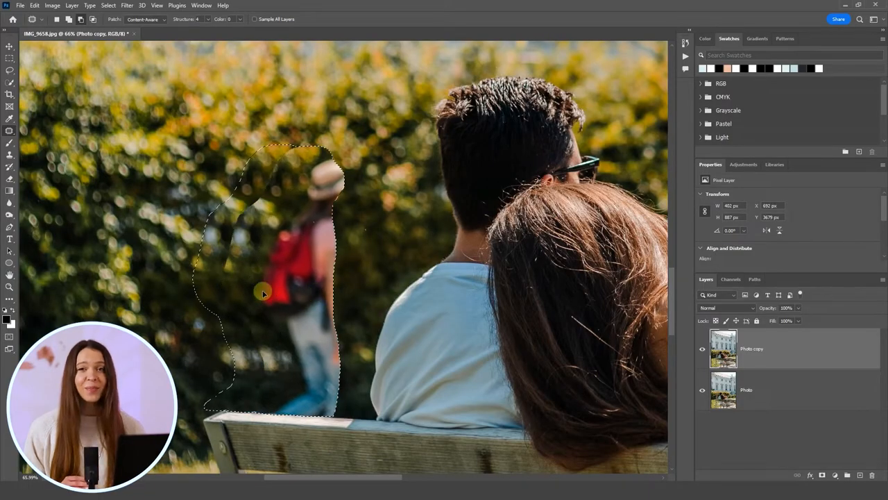
Revert to the original single Photo layer of the park bench picture, fitted on screen
drag(262, 293, 294, 293)
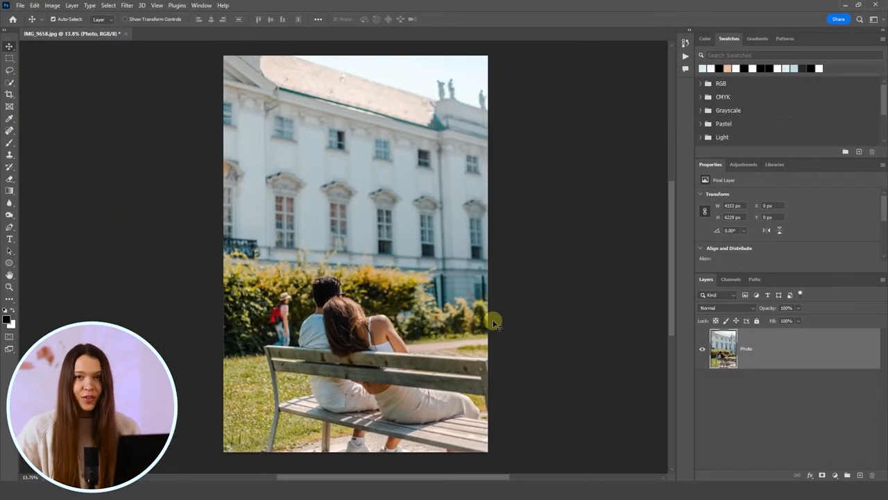
mouse_move(542, 339)
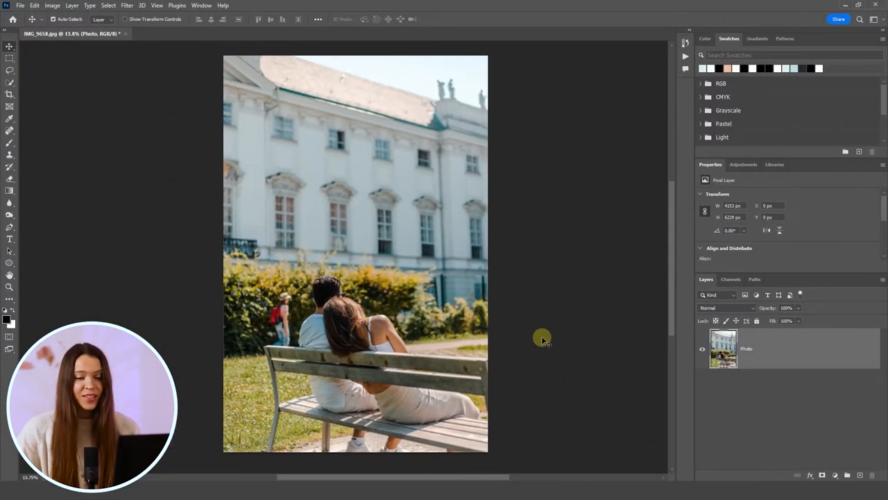
Duplicate the Photo layer into a Photo copy layer with Ctrl+J
key(Ctrl+J)
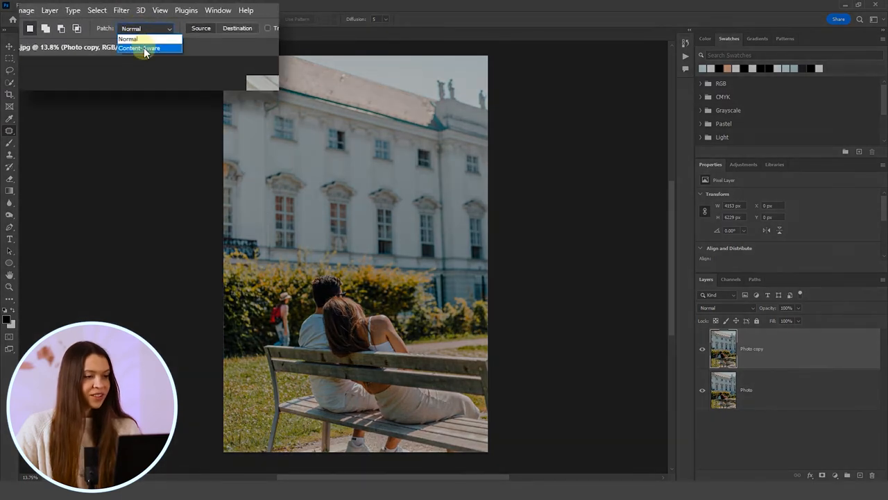
Set Patch to Content-Aware and trace a closed outline around the red-backpack walker
click(149, 36)
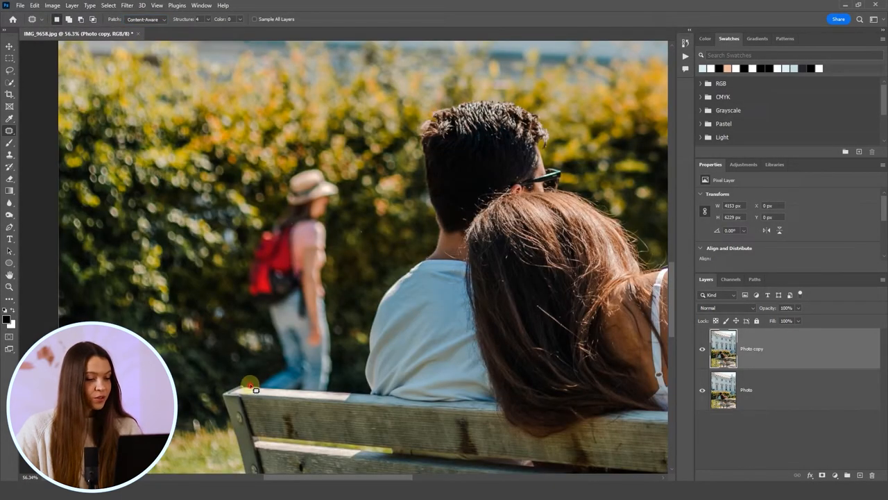
drag(250, 385, 267, 319)
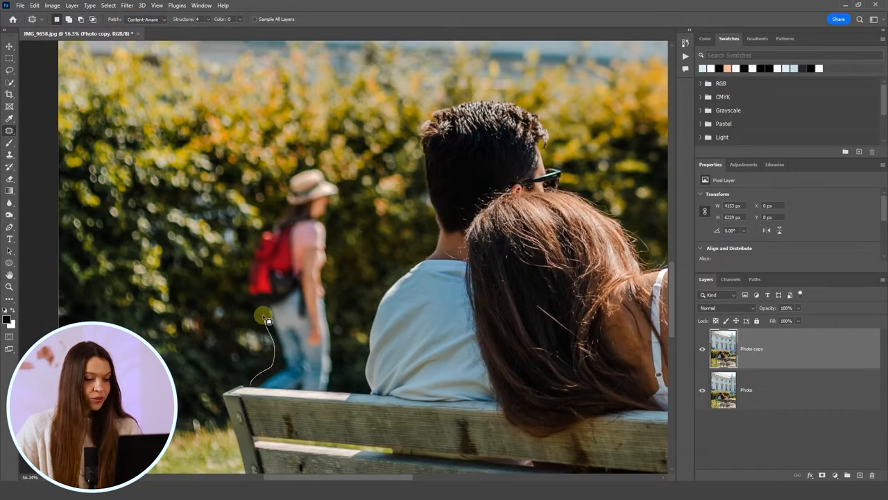
drag(267, 320, 265, 218)
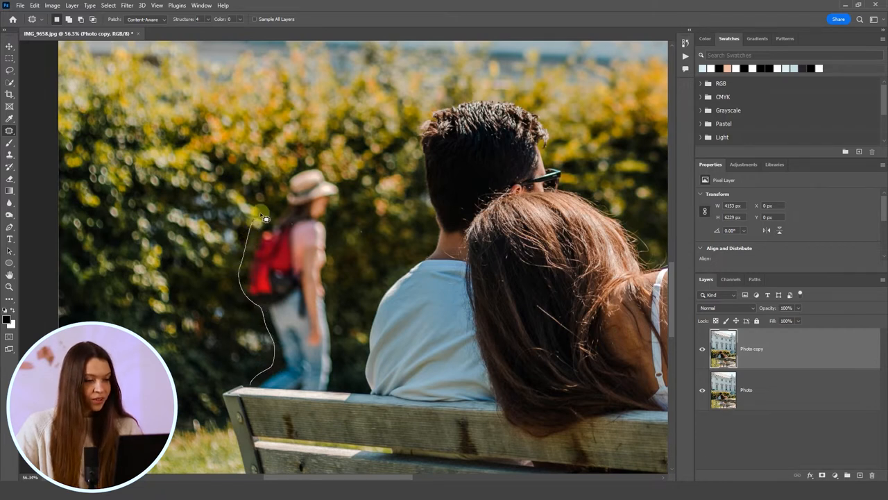
drag(263, 219, 347, 198)
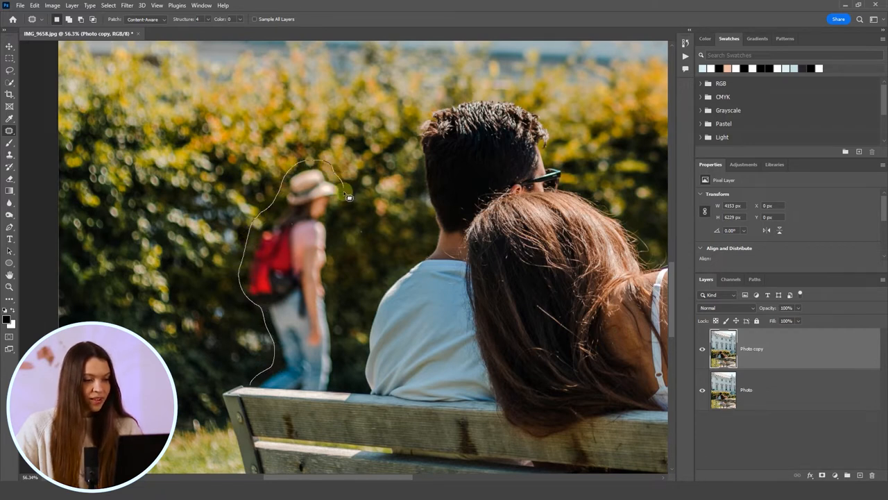
drag(347, 198, 338, 311)
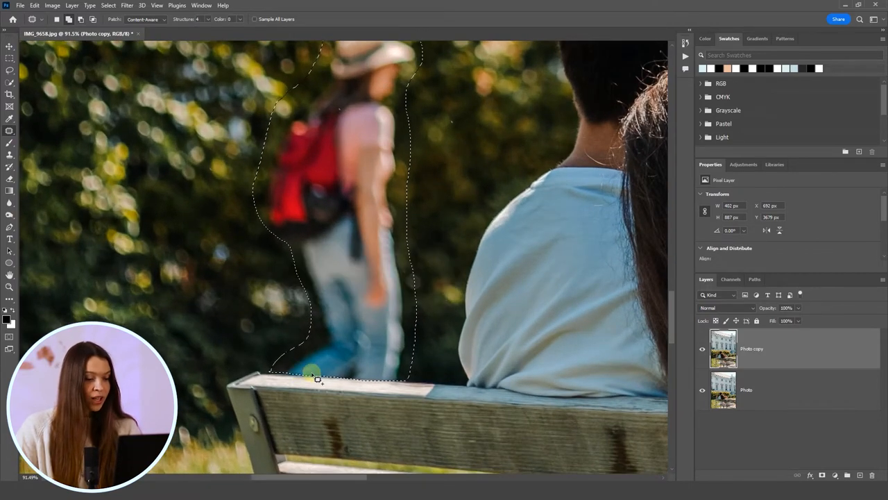
Drag the patch selection onto nearby hedge to fill the walker's spot with foliage
drag(312, 377, 322, 366)
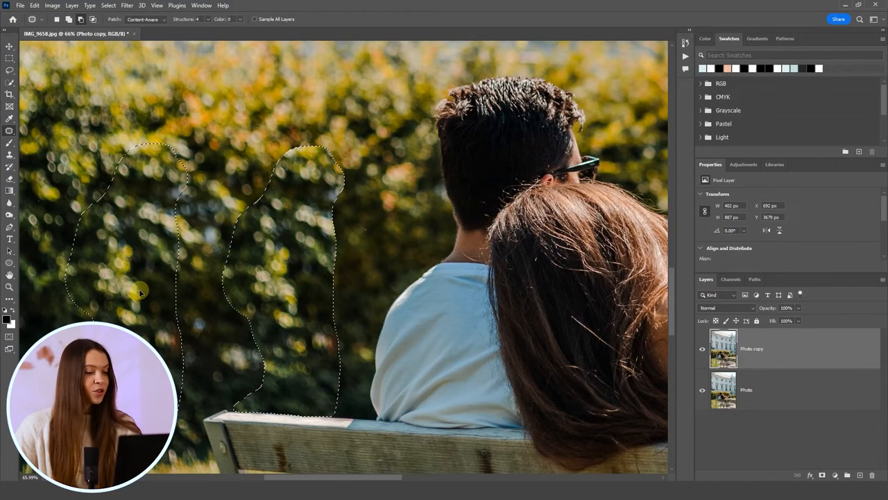
right_click(193, 210)
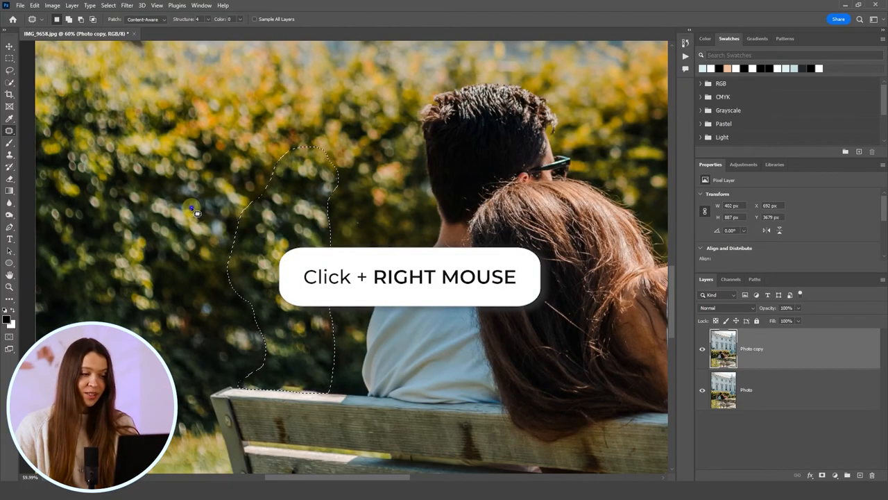